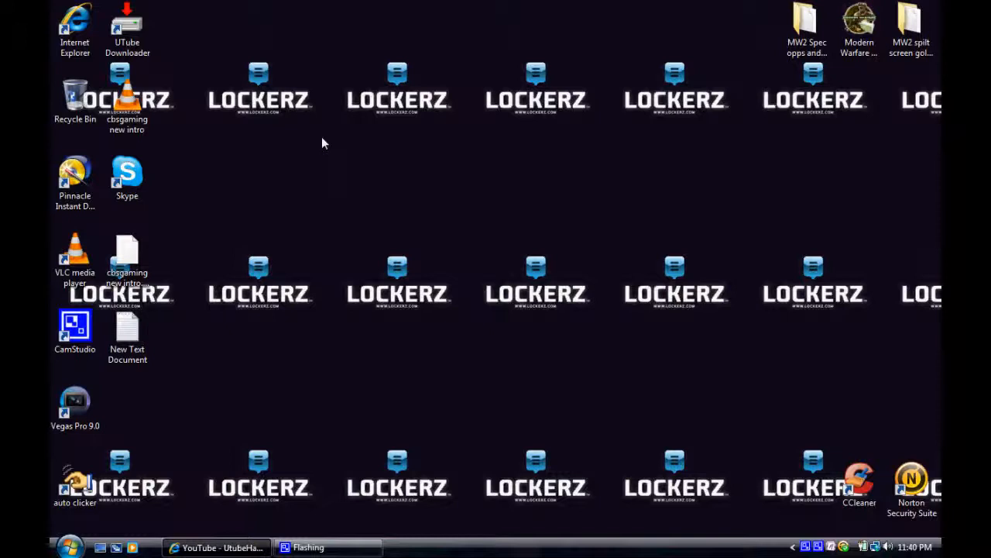
# Show the Start menu and the context menu for the Computer entry.
pyautogui.click(69, 545)
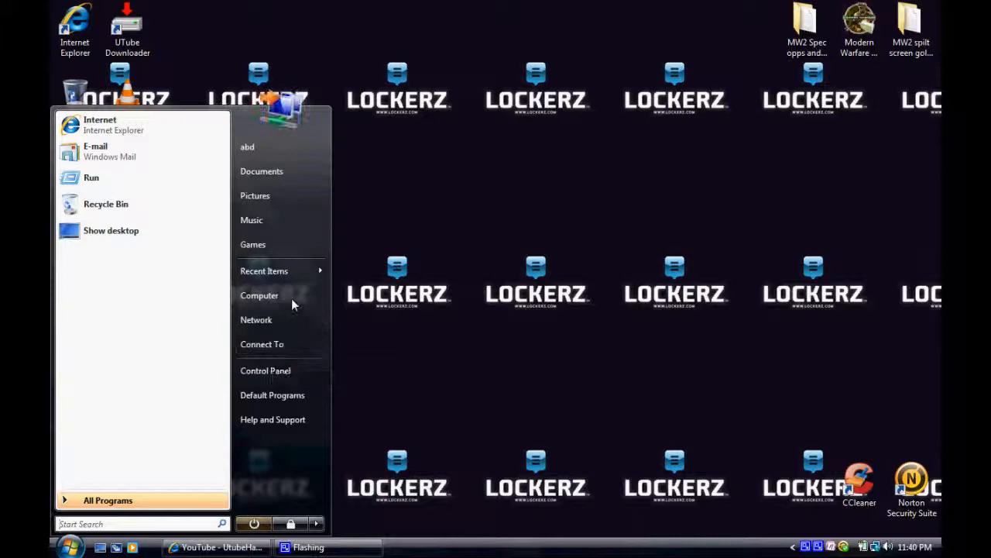
pyautogui.rightClick(259, 295)
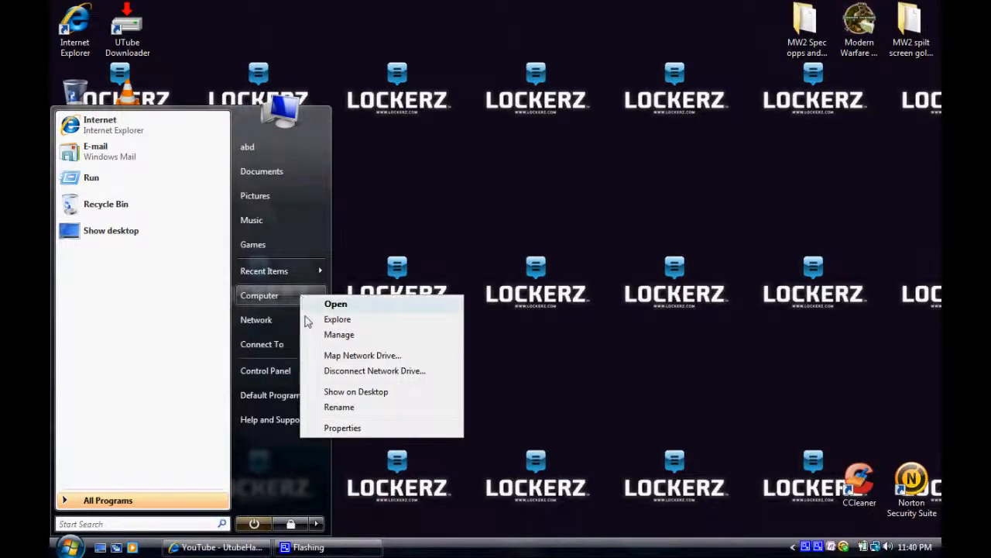
# Choose Properties to show the System page with edition, processor and memory.
pyautogui.click(337, 319)
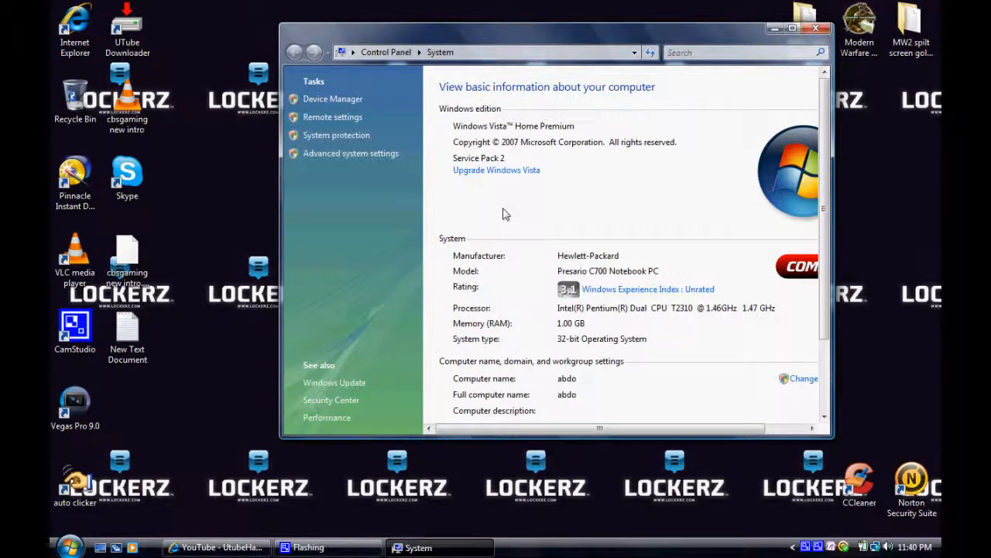
pyautogui.moveTo(564, 261)
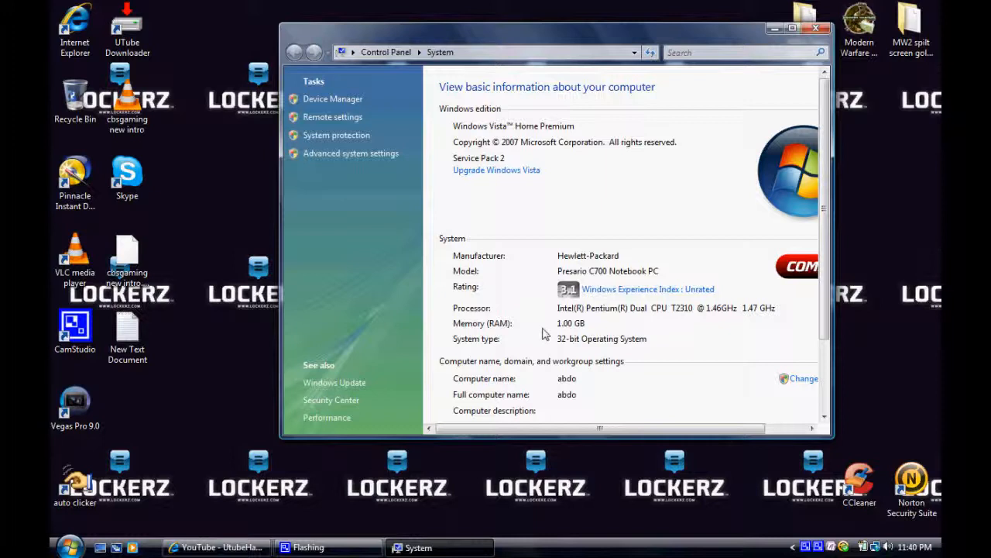
pyautogui.moveTo(713, 324)
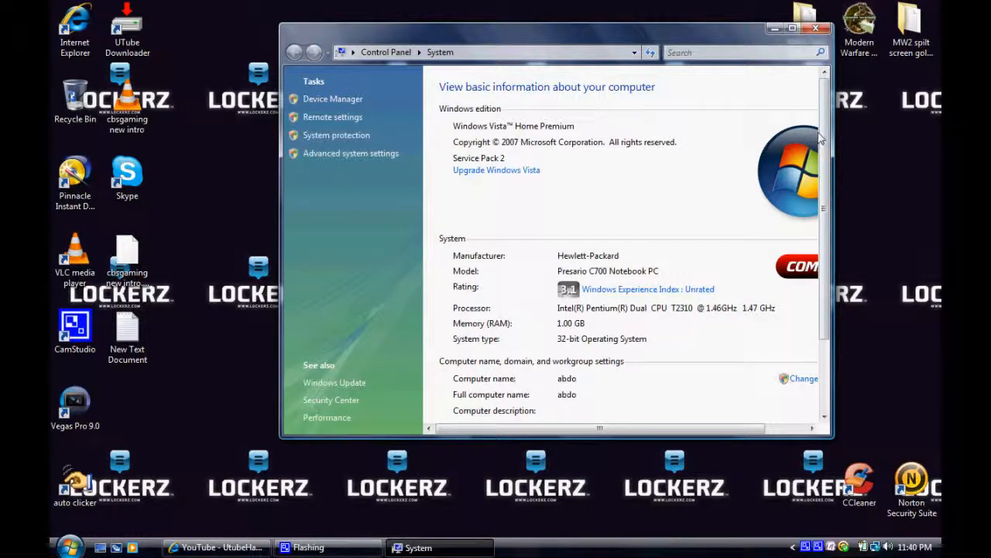
pyautogui.scroll(-3)
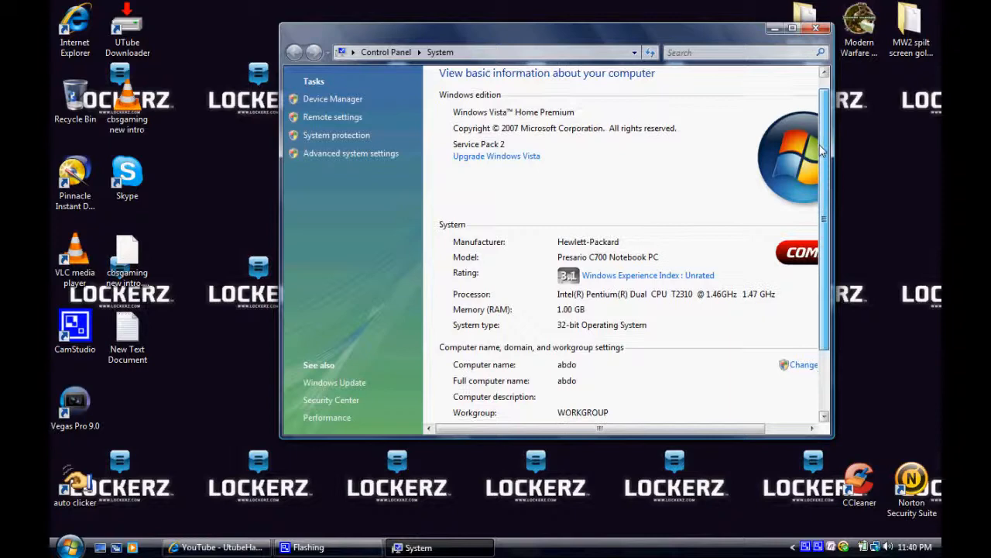
pyautogui.scroll(-3)
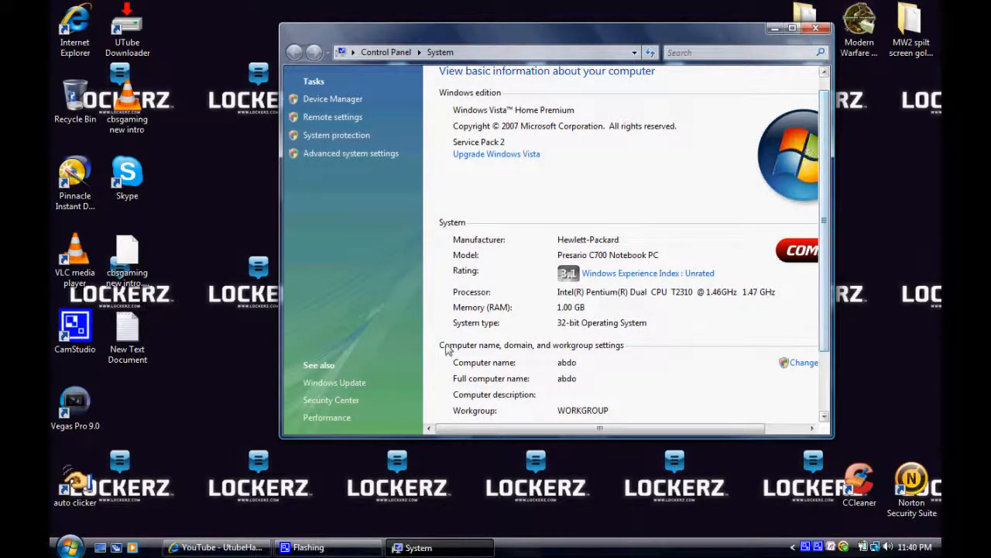
pyautogui.scroll(-3)
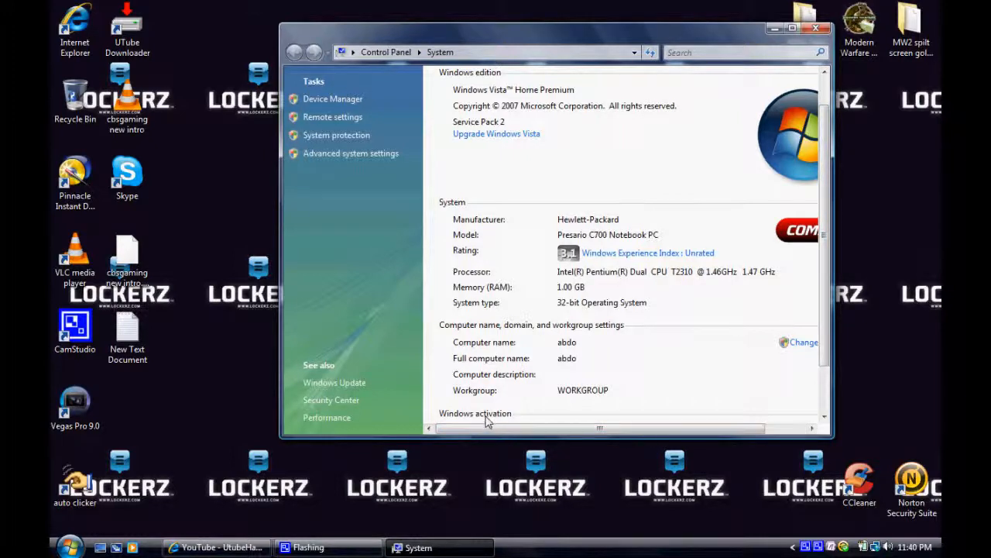
pyautogui.moveTo(864, 331)
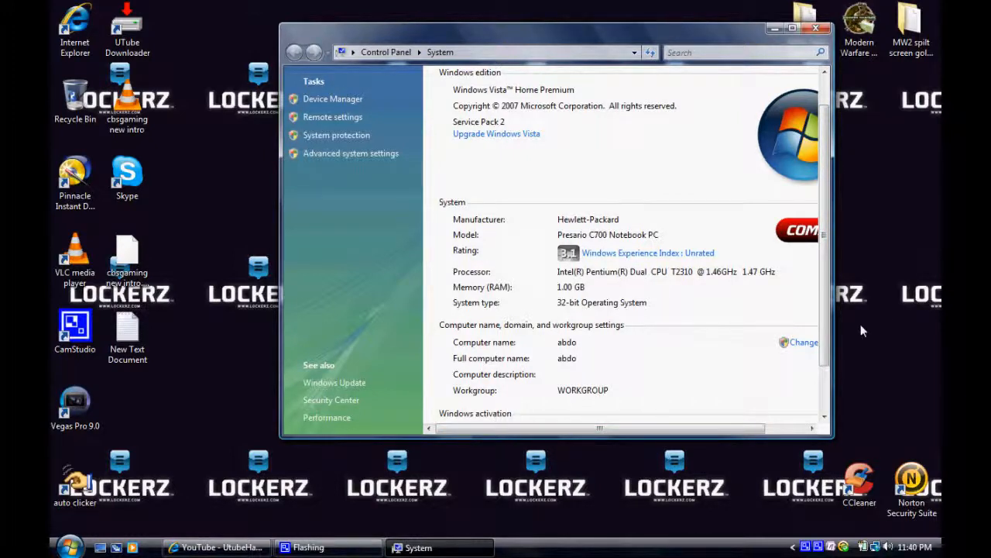
pyautogui.moveTo(867, 282)
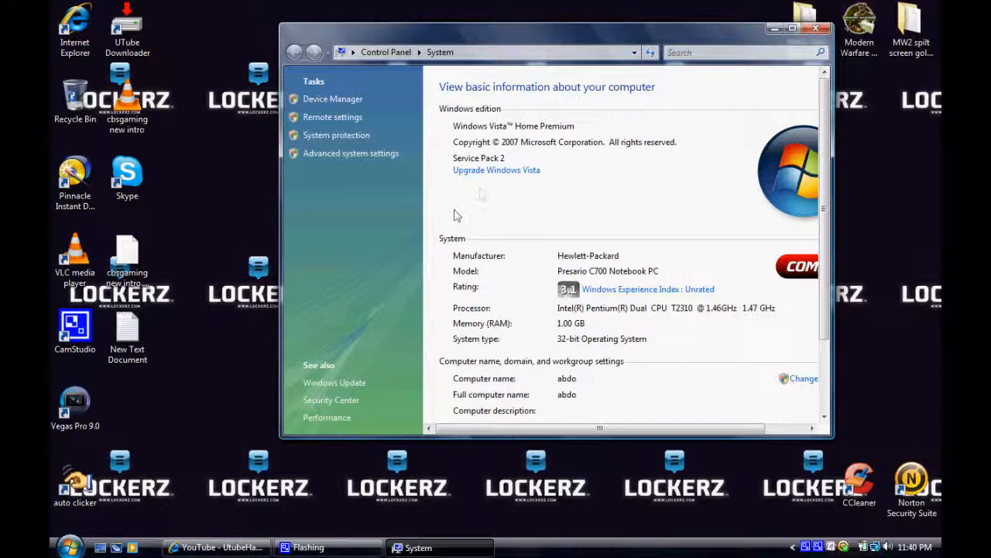
pyautogui.moveTo(493, 142)
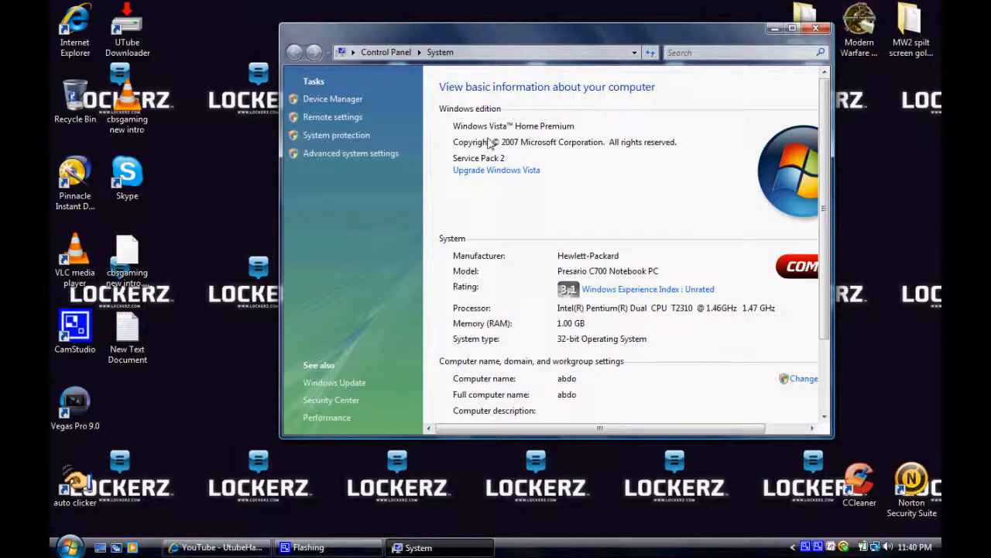
pyautogui.moveTo(542, 338)
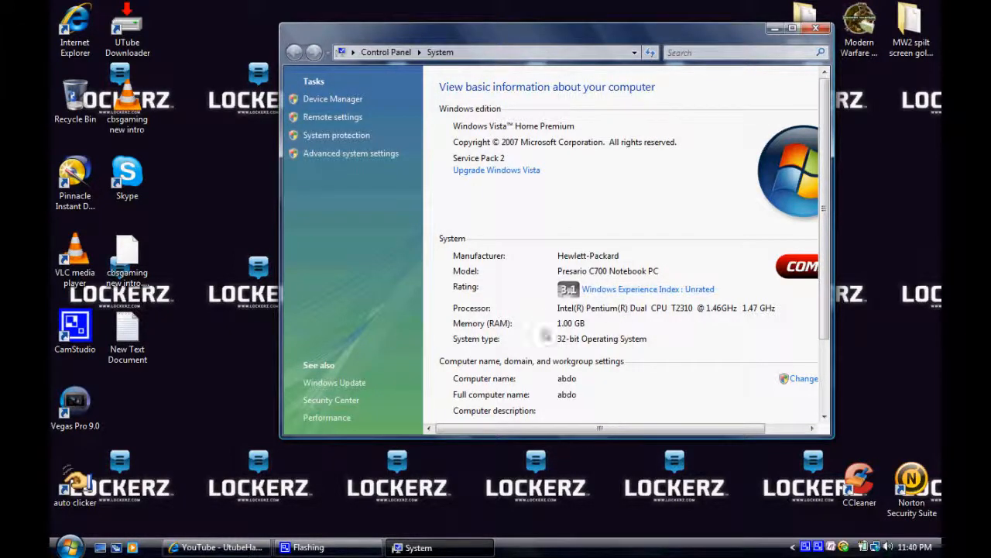
pyautogui.moveTo(604, 257)
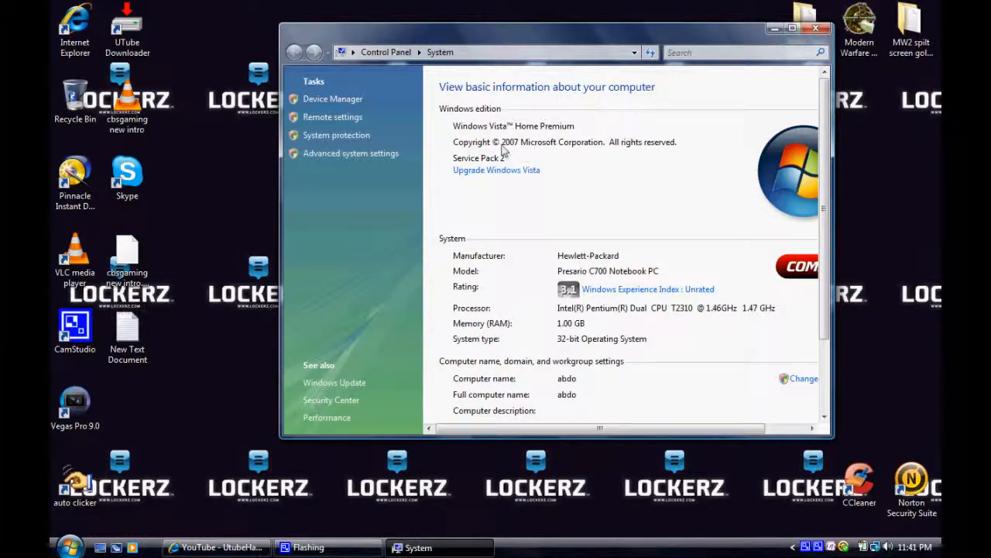
pyautogui.moveTo(539, 147)
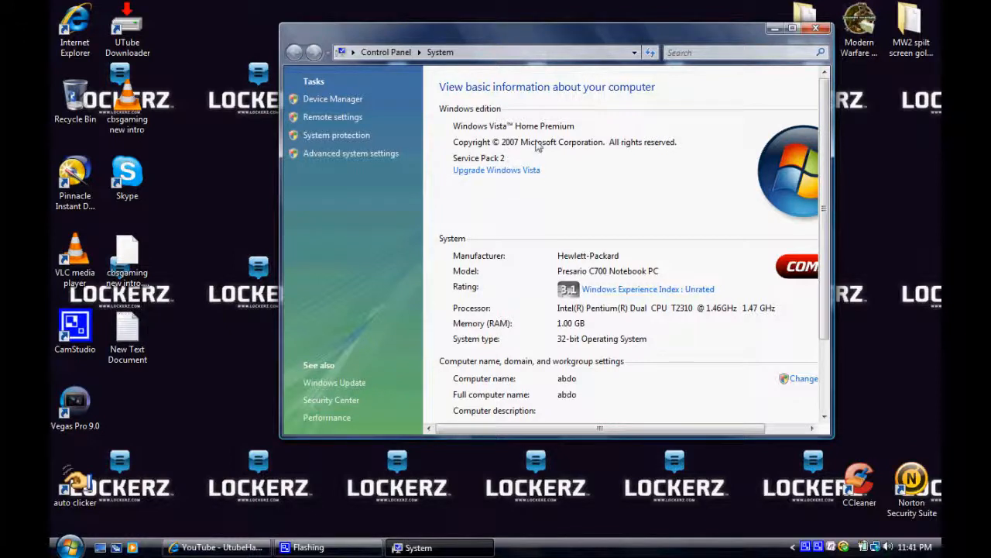
pyautogui.moveTo(648, 276)
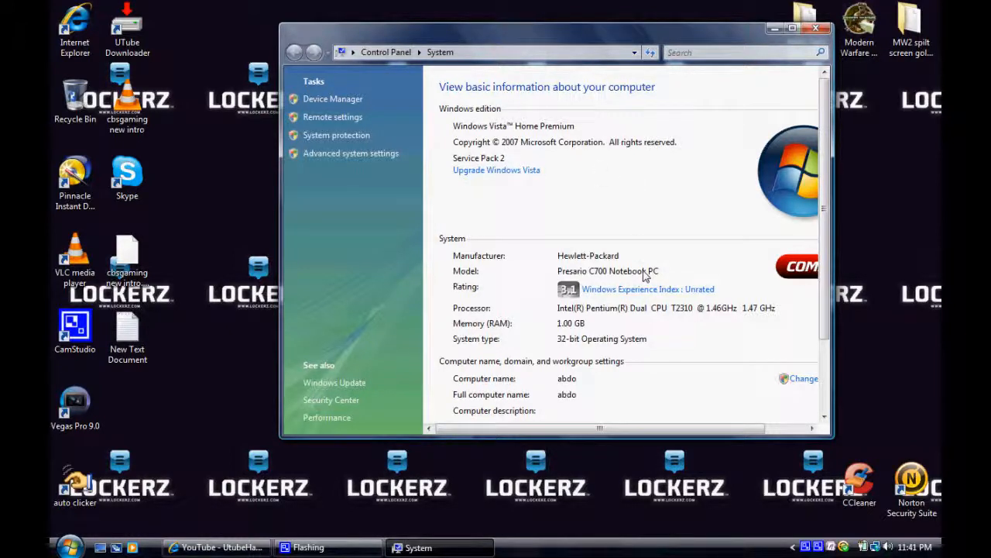
pyautogui.moveTo(811, 206)
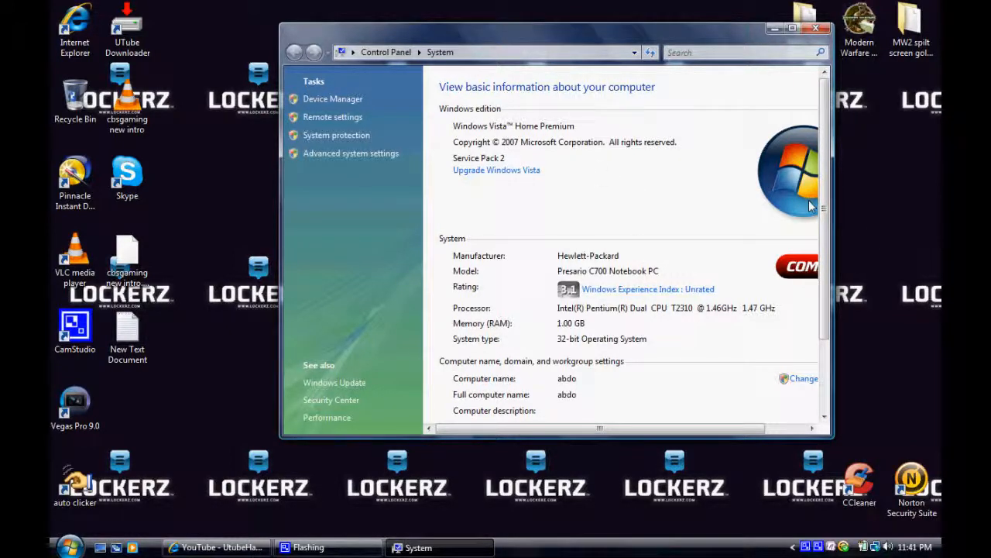
pyautogui.moveTo(539, 225)
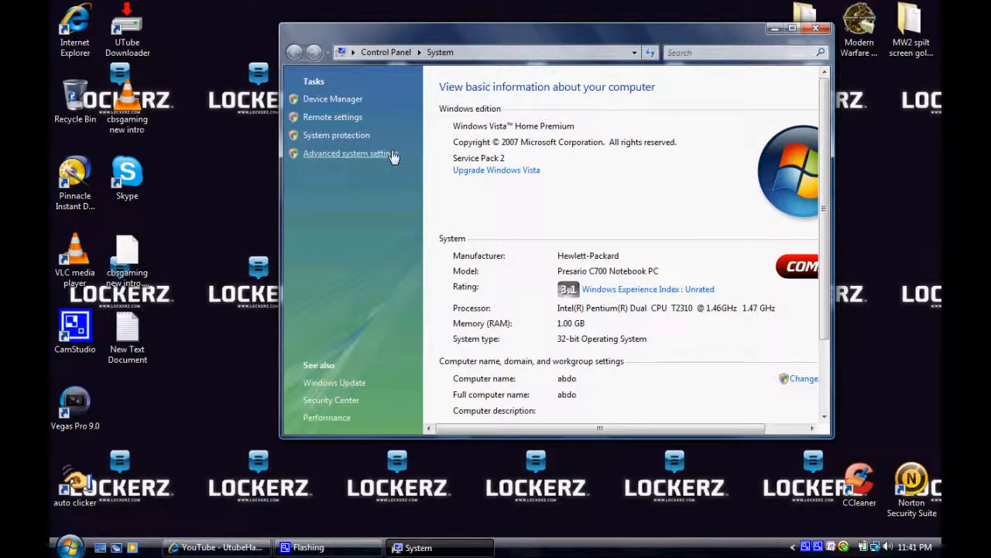
pyautogui.moveTo(744, 158)
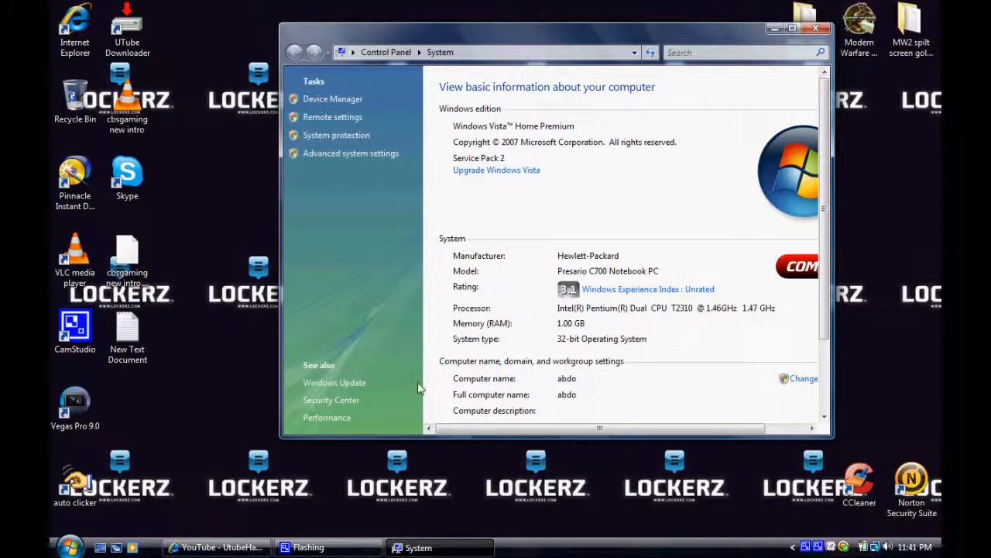
pyautogui.moveTo(542, 176)
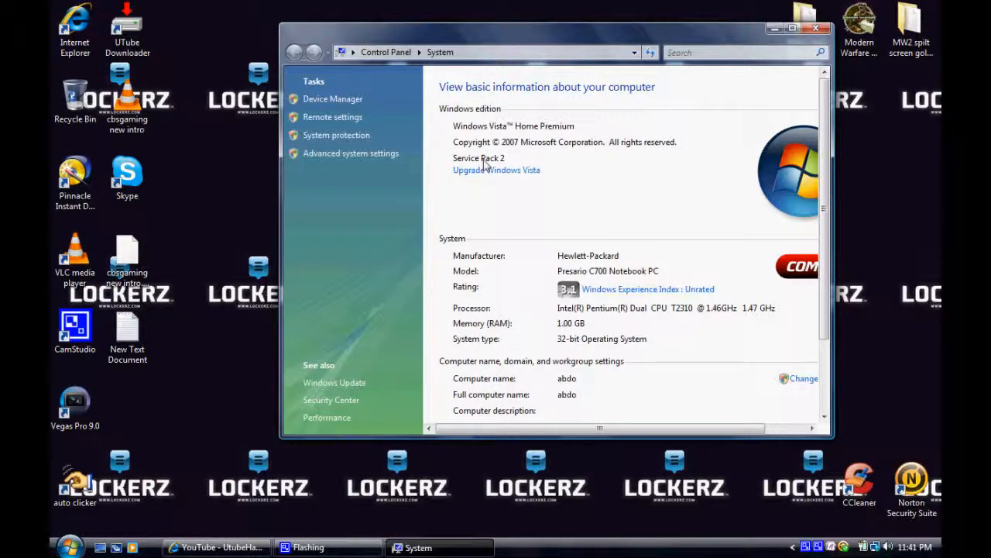
pyautogui.moveTo(493, 192)
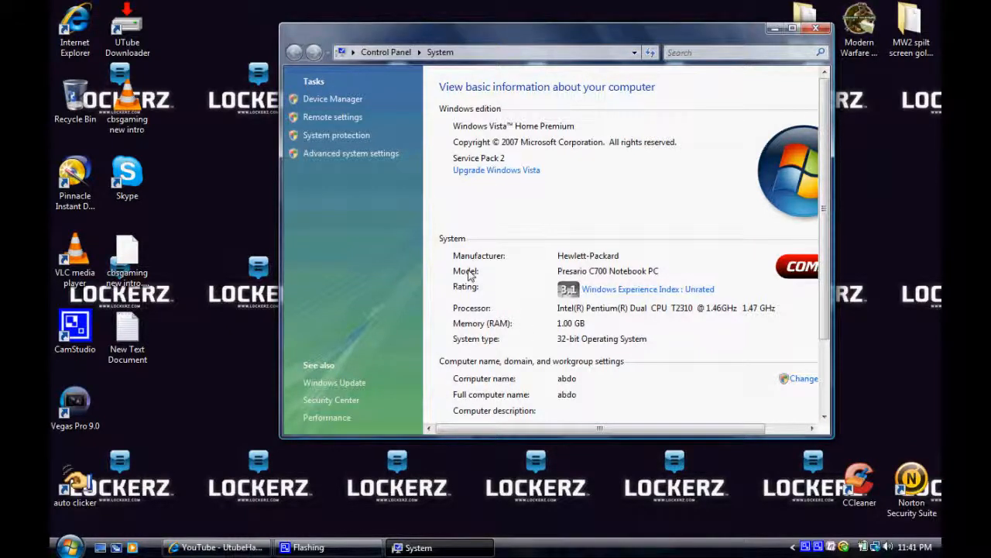
pyautogui.moveTo(468, 285)
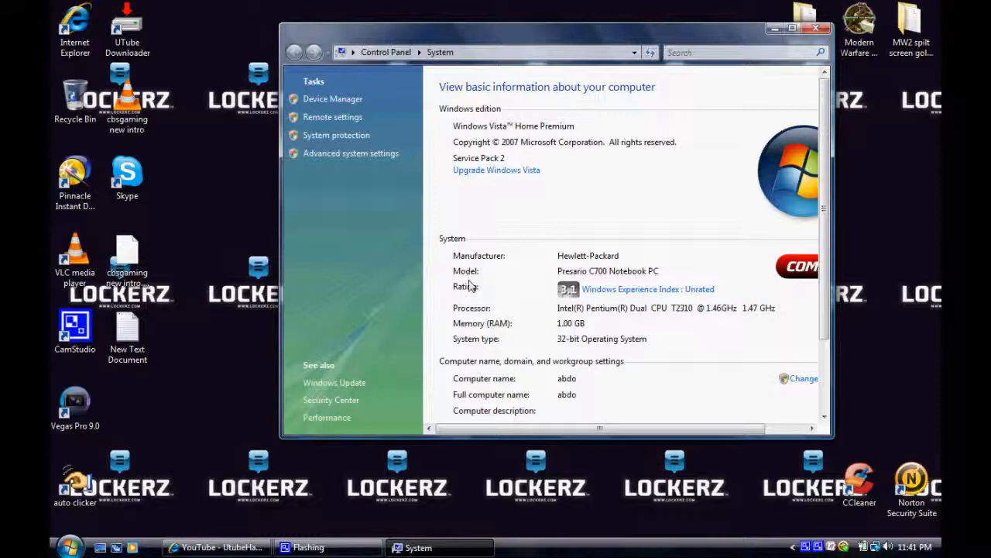
pyautogui.moveTo(517, 290)
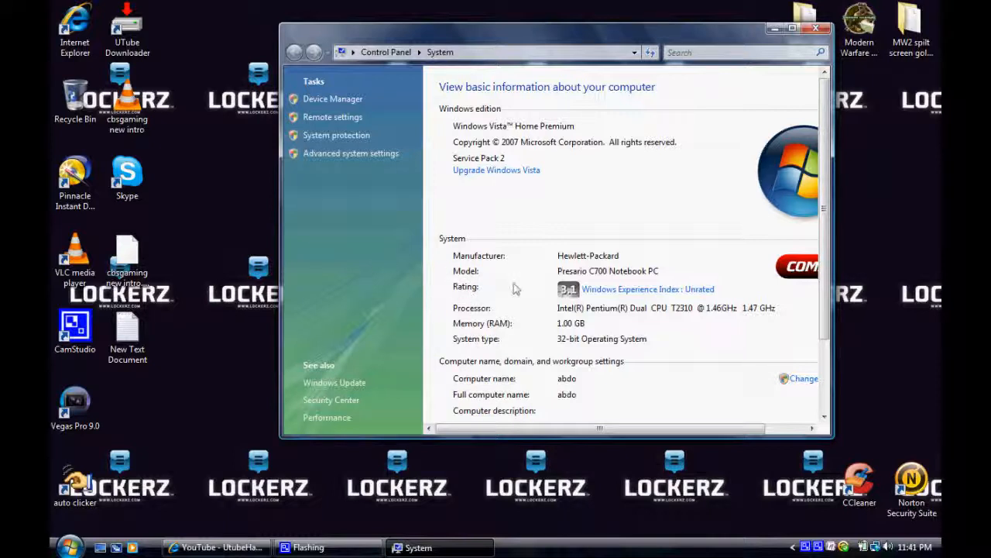